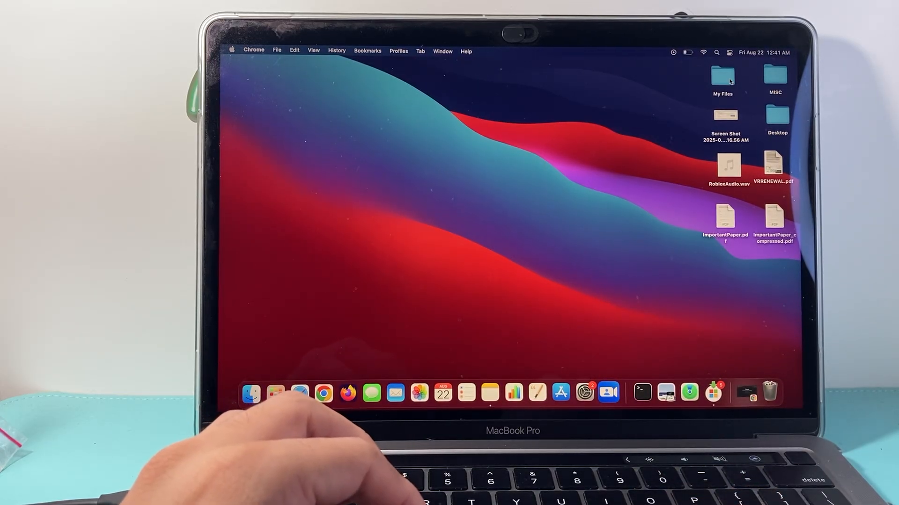
Open 200K SUB.png from the My Files folder in Preview and copy the image
double_click(722, 78)
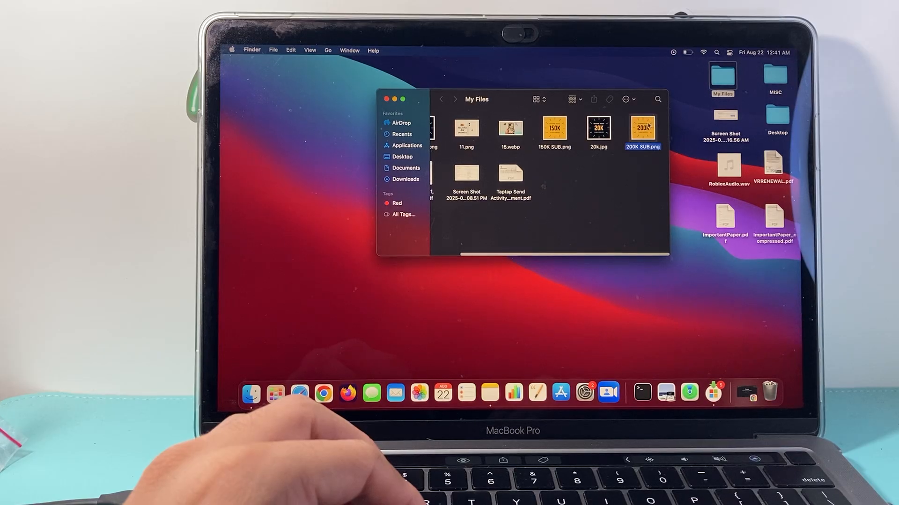
double_click(641, 127)
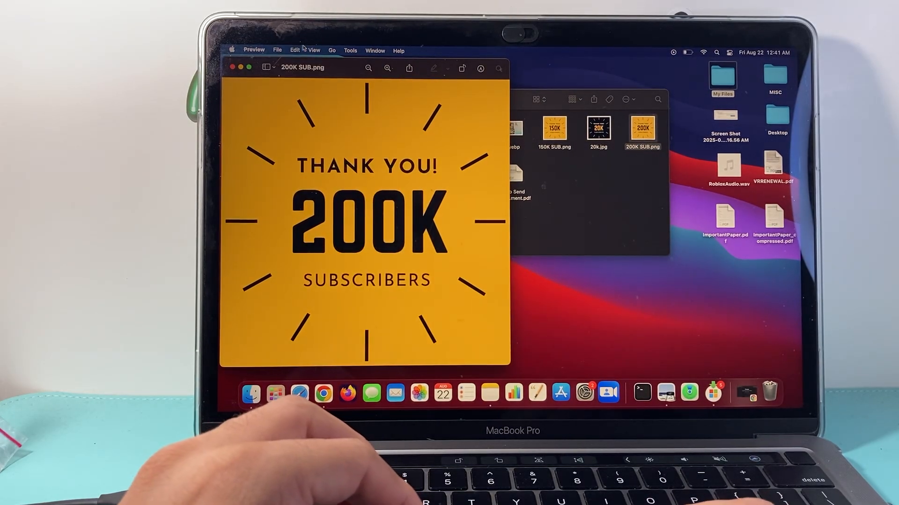
left_click(294, 51)
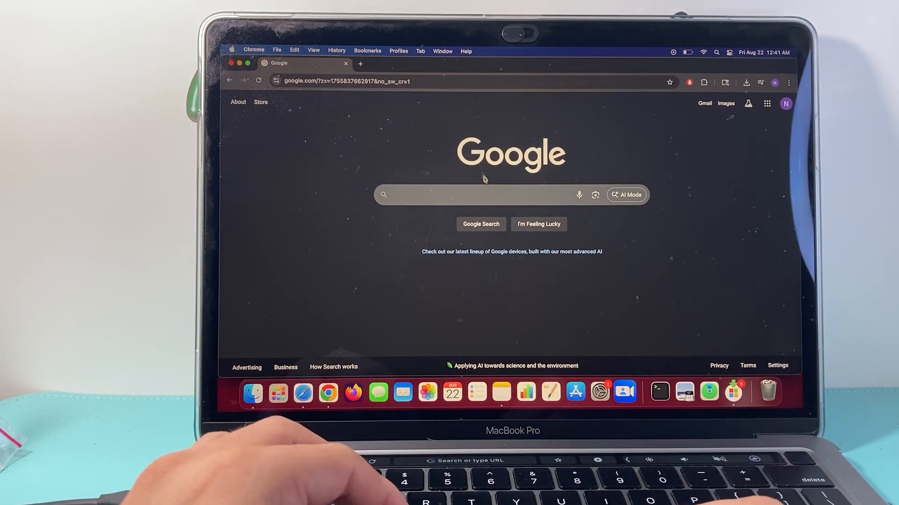
Search Google for 'docs google' and go to the Google Docs home page
left_click(480, 195)
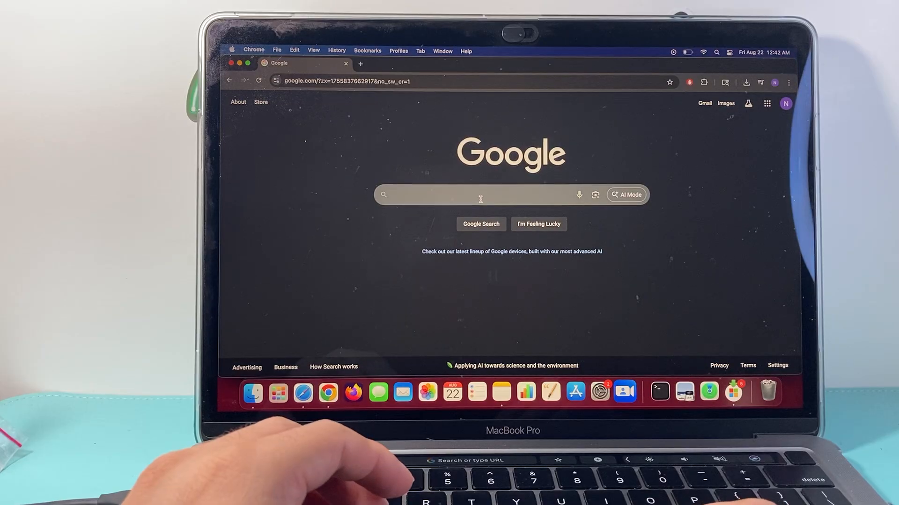
type("d")
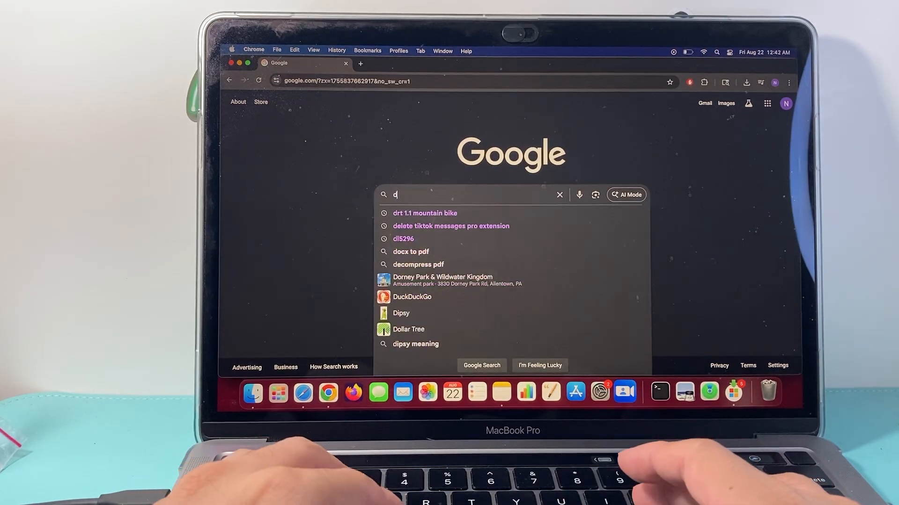
type("ocs google")
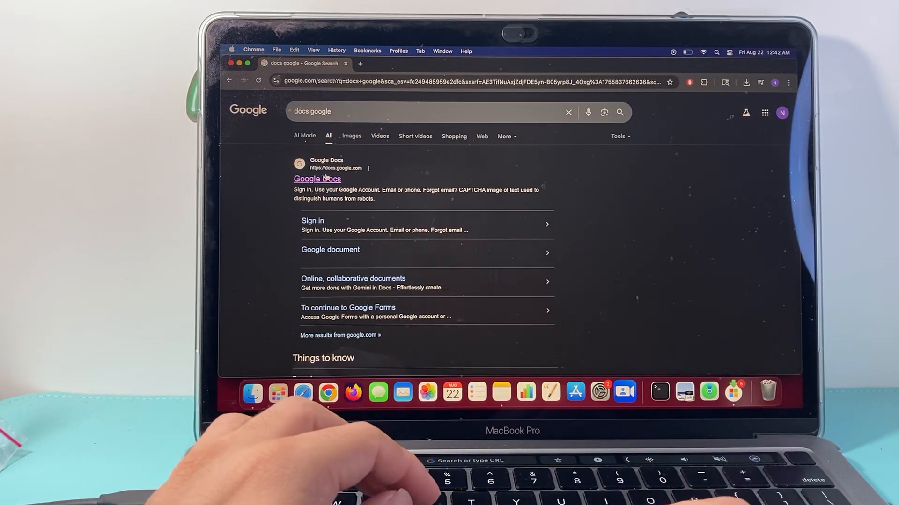
left_click(316, 178)
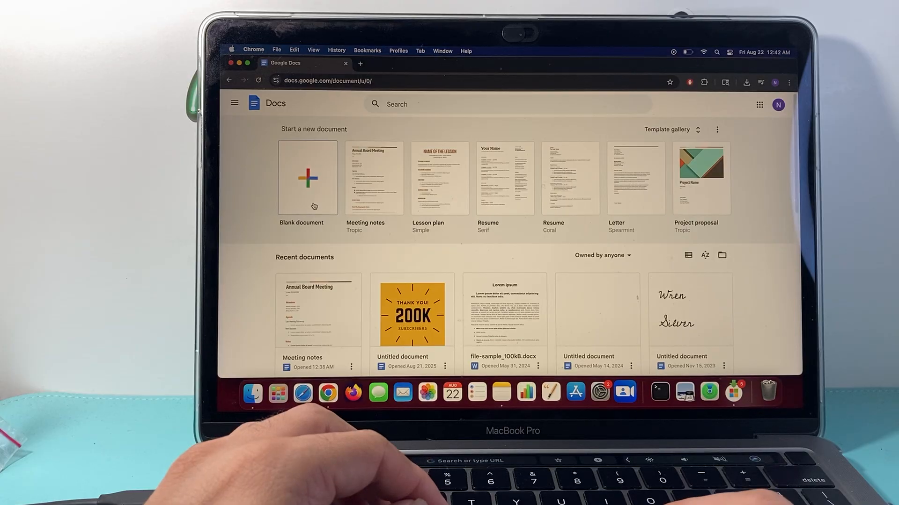
Start a blank document, paste in the 200K subscribers image, and bring up the save dialog
left_click(307, 178)
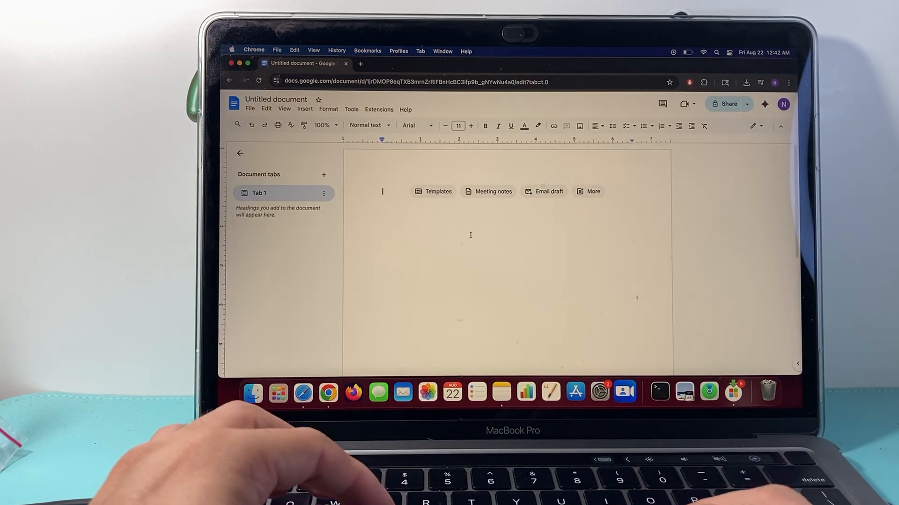
left_click(265, 109)
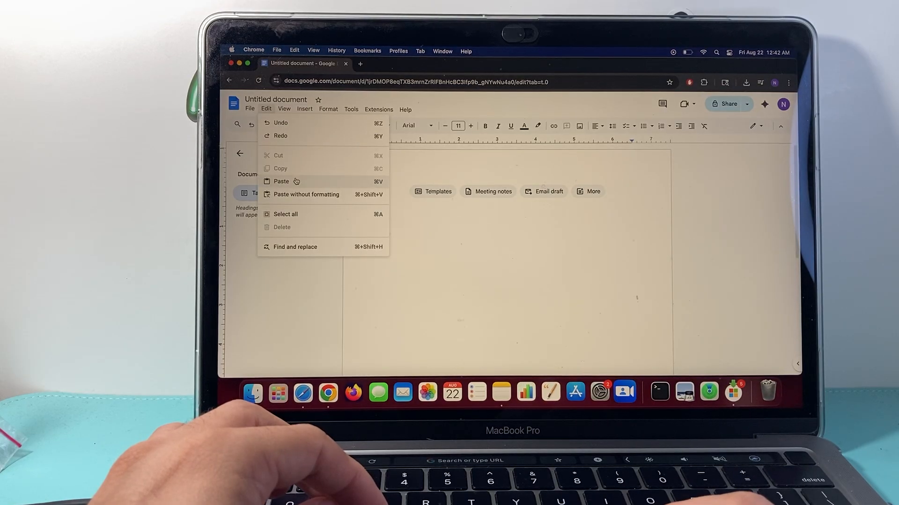
left_click(281, 181)
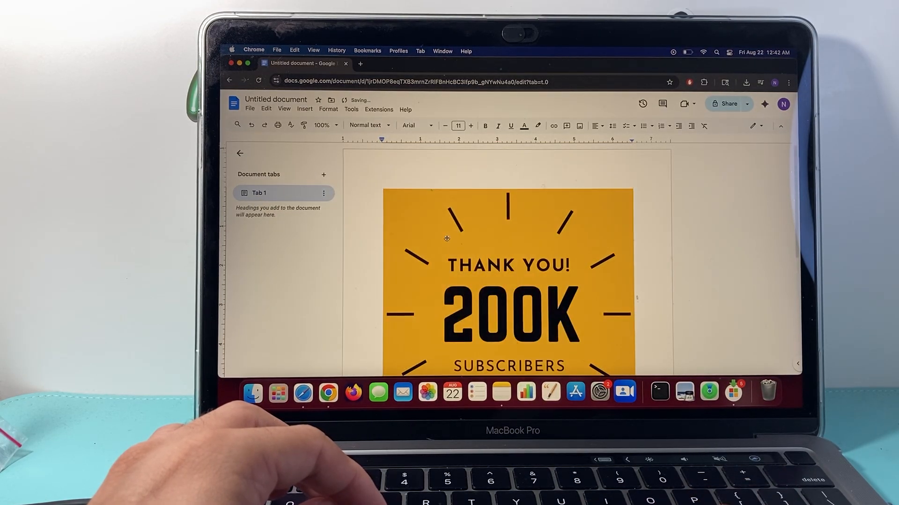
scroll("down", 3)
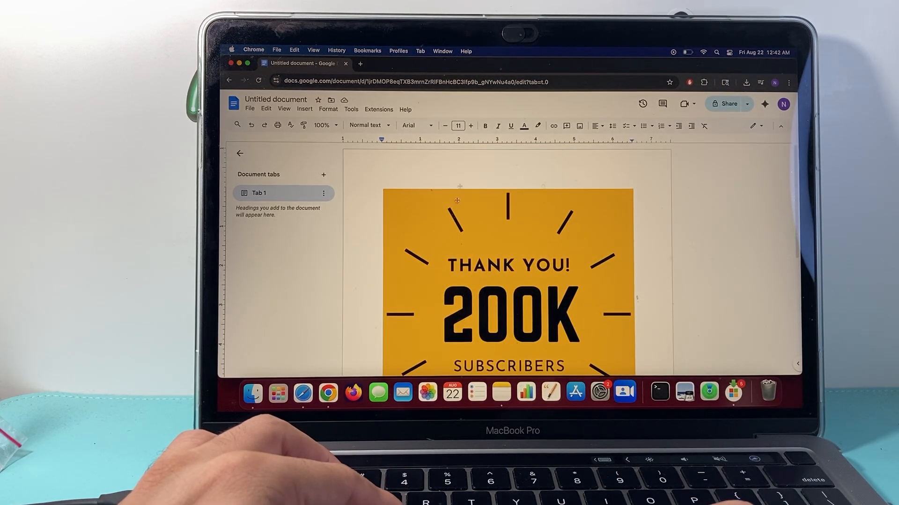
left_click(250, 109)
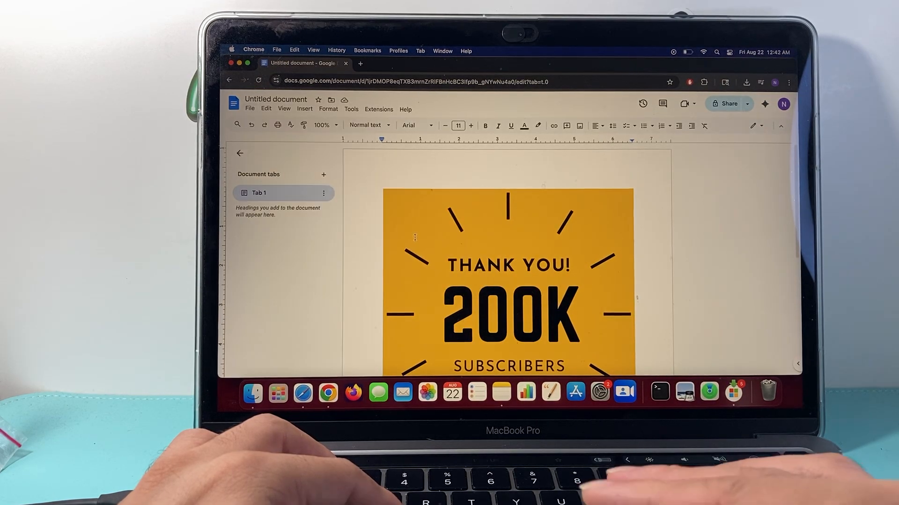
key("cmd+s")
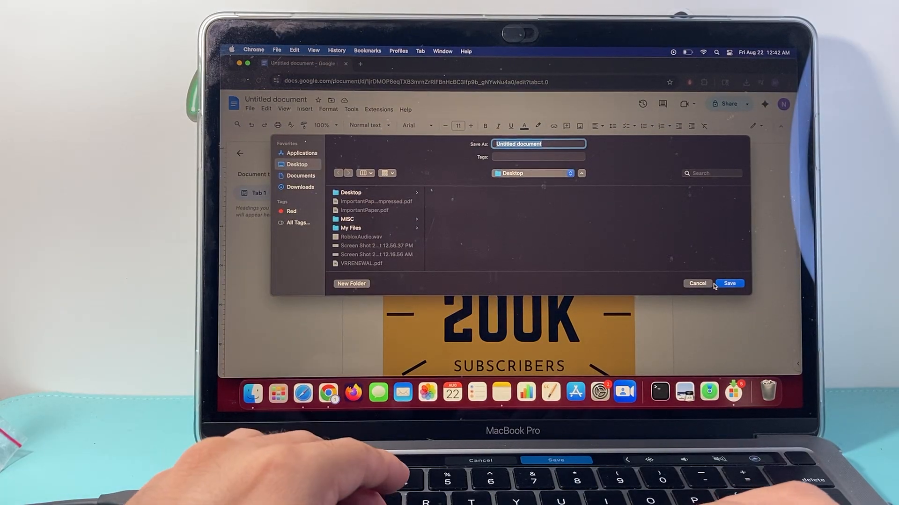
Save the document to the Desktop under the name 'Image'
type("Image")
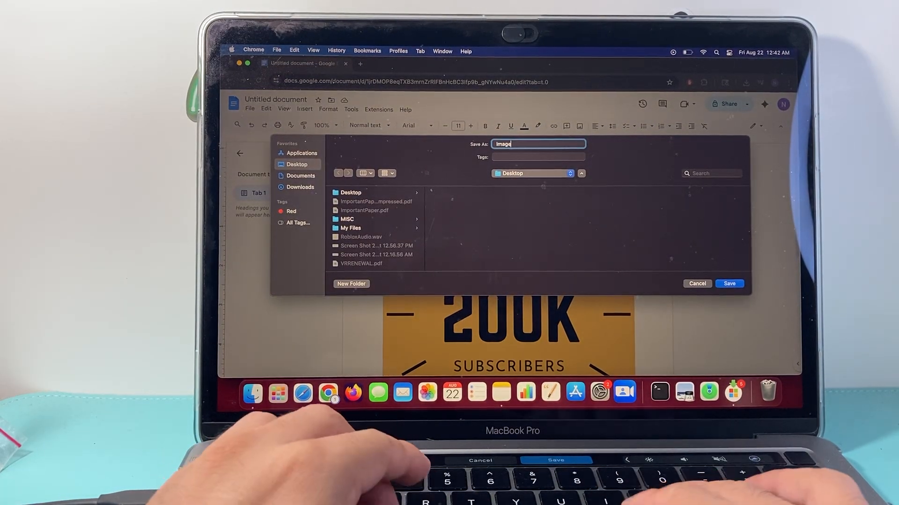
left_click(730, 284)
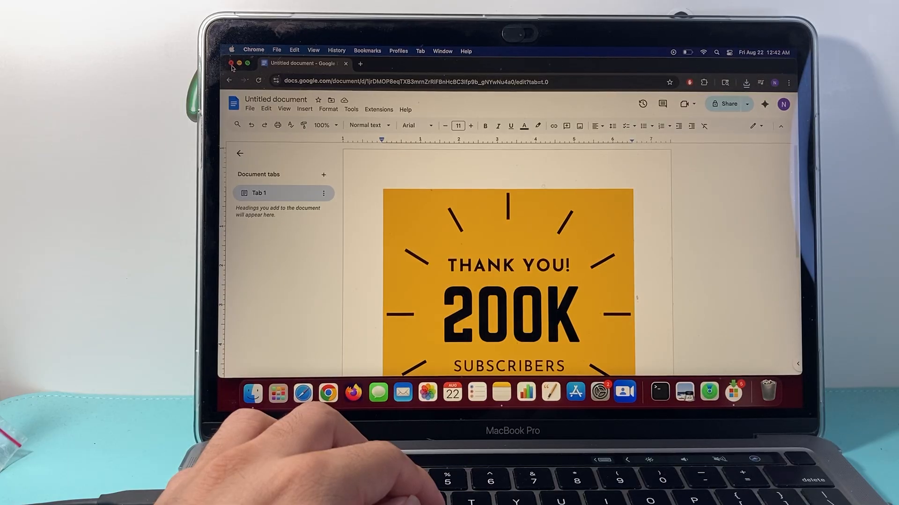
Close the Chrome window and the My Files Finder window to reveal the desktop
left_click(231, 63)
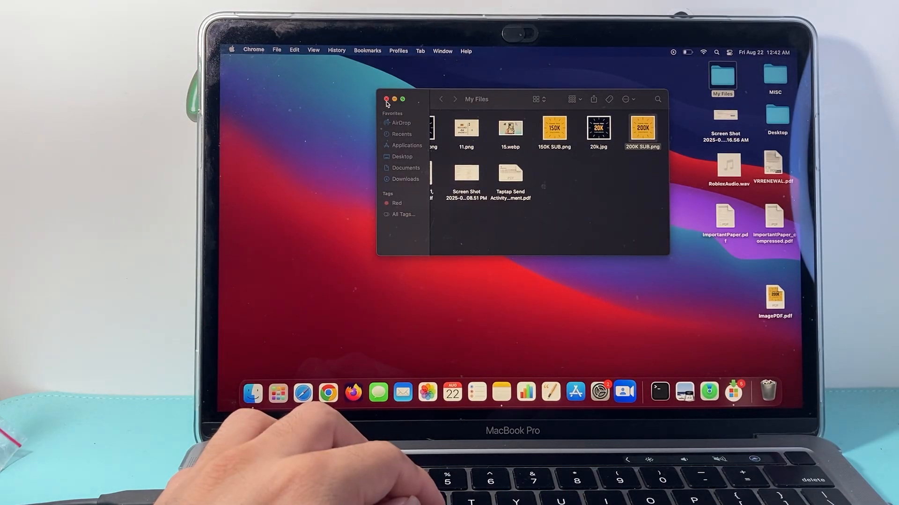
left_click(386, 99)
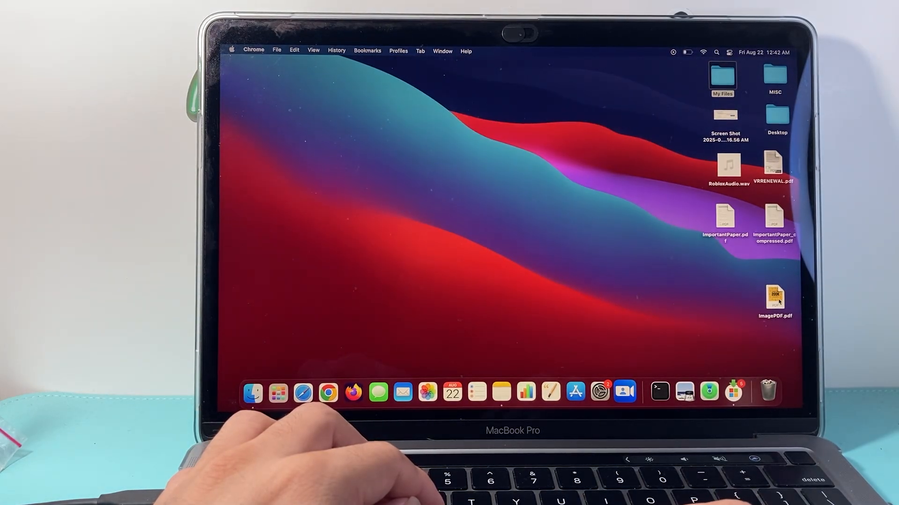